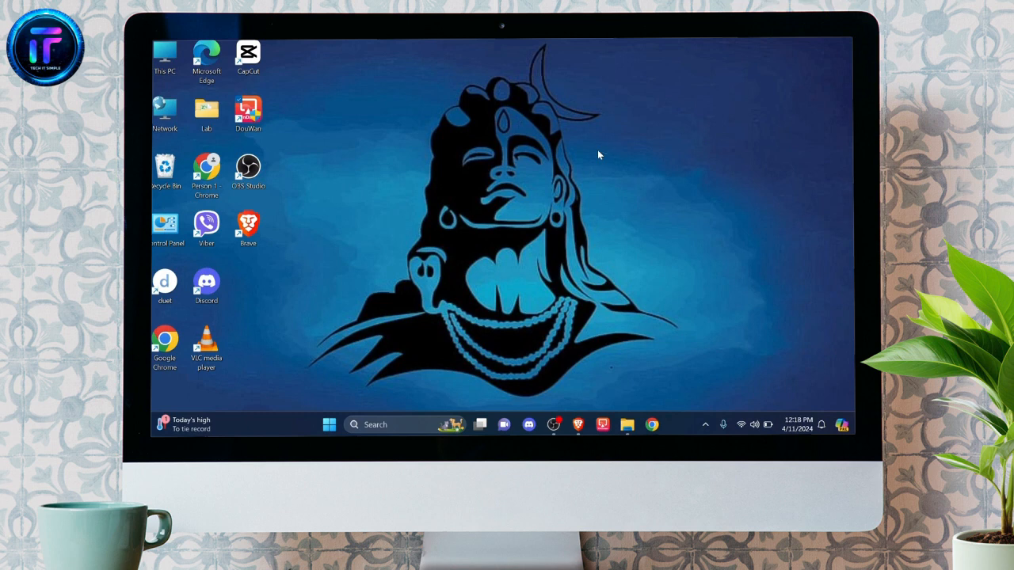
{"action": "mouse_move", "coordinate": [510, 146]}
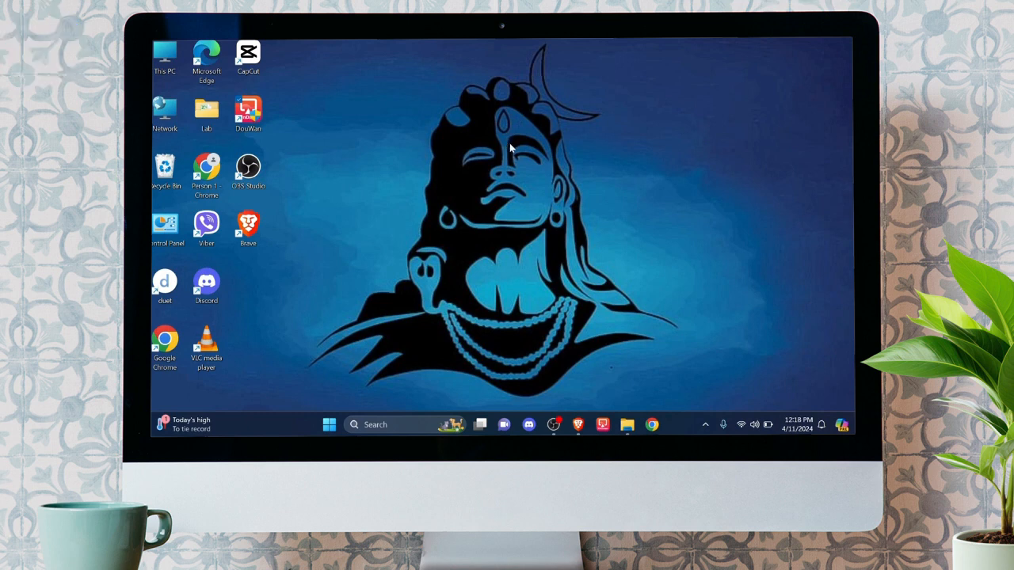
{"action": "mouse_move", "coordinate": [399, 225]}
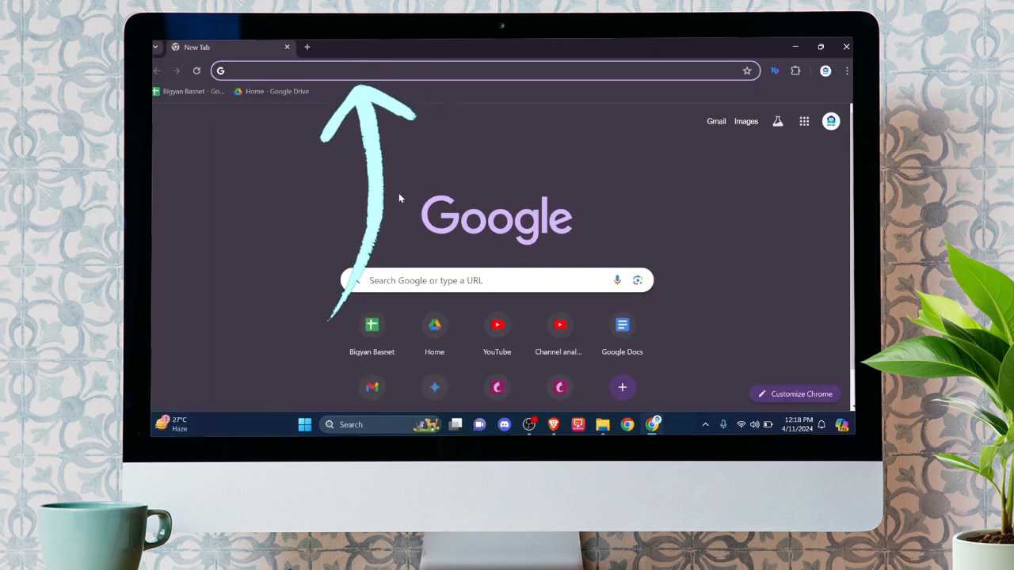
Step: Search Google for 'ups employee login' and choose the UPSers: Login result
{"action": "type", "text": "ukg employee login"}
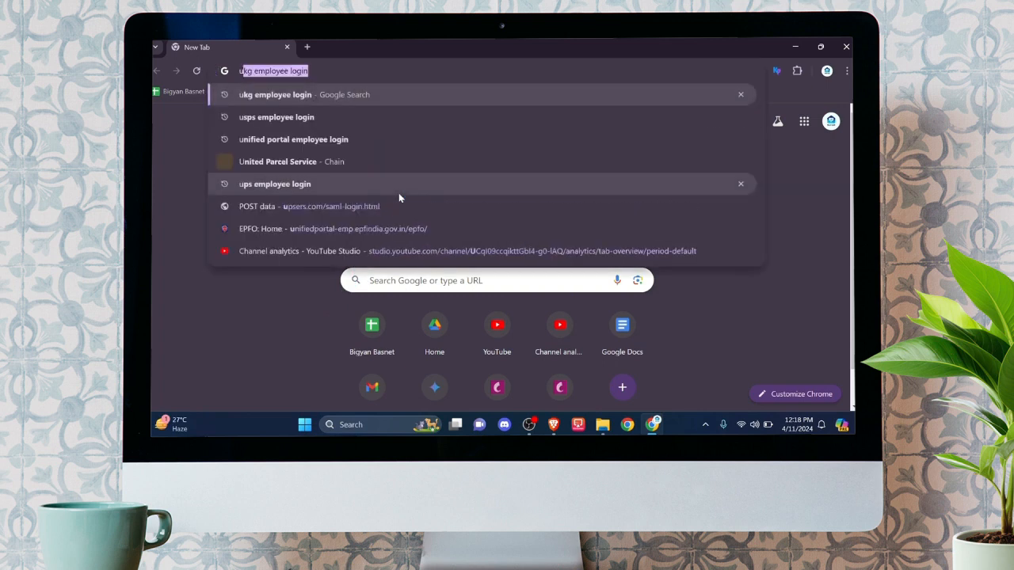
{"action": "left_click", "coordinate": [276, 184]}
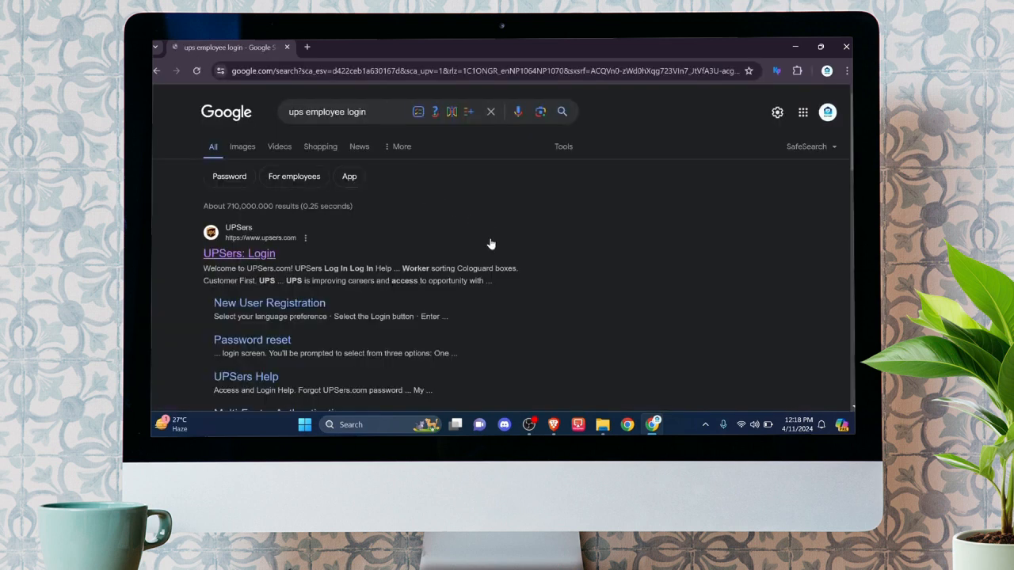
{"action": "mouse_move", "coordinate": [504, 247]}
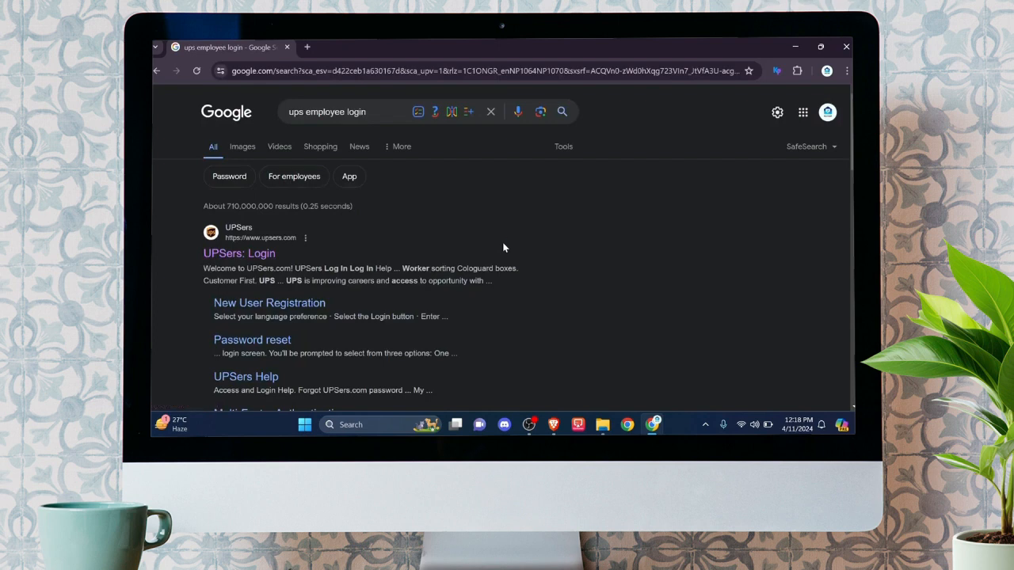
{"action": "mouse_move", "coordinate": [203, 245]}
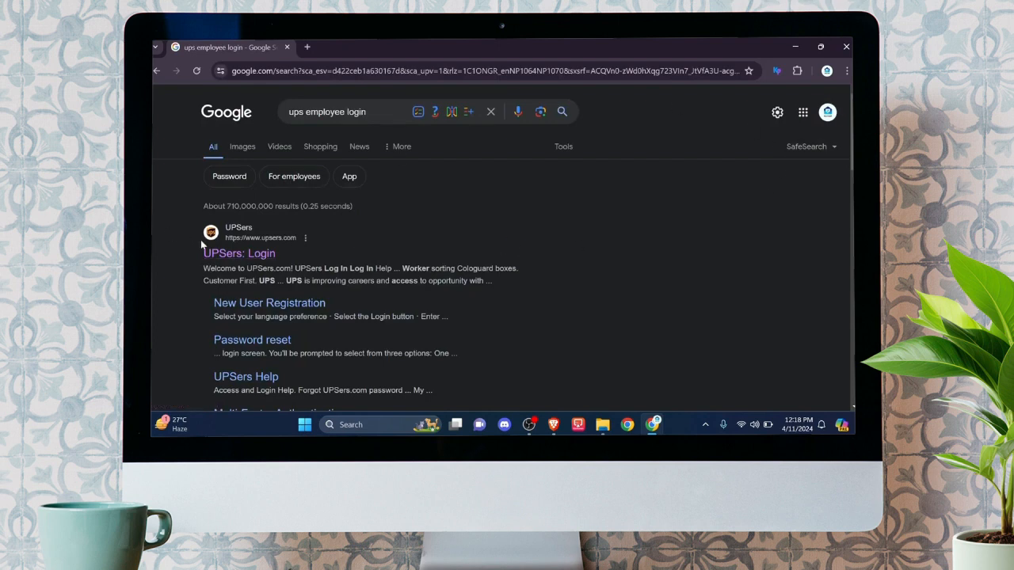
{"action": "left_click", "coordinate": [238, 254]}
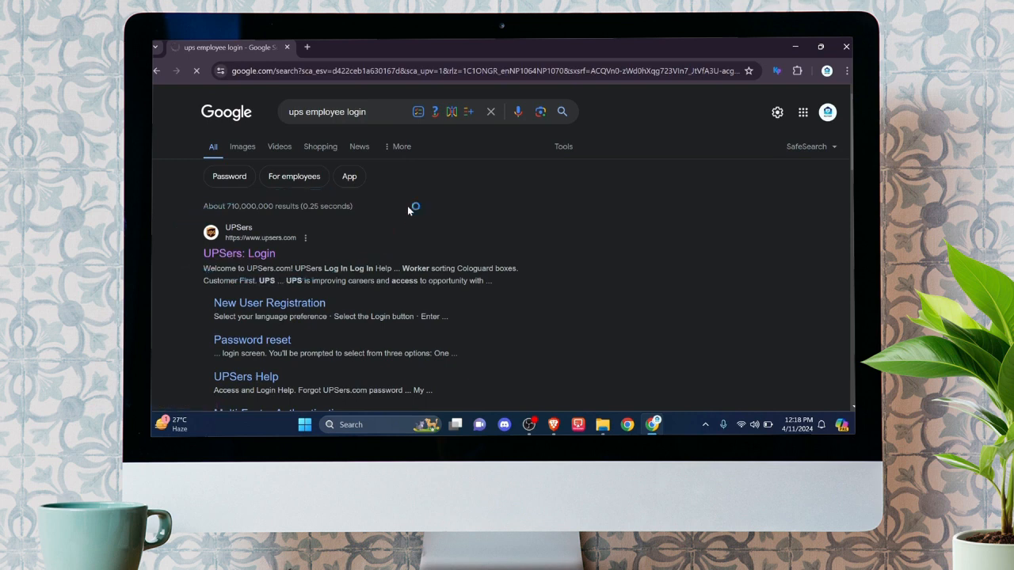
Step: Reach the UPSers.com welcome page and start the yellow UPSers Log In
{"action": "left_click", "coordinate": [237, 254]}
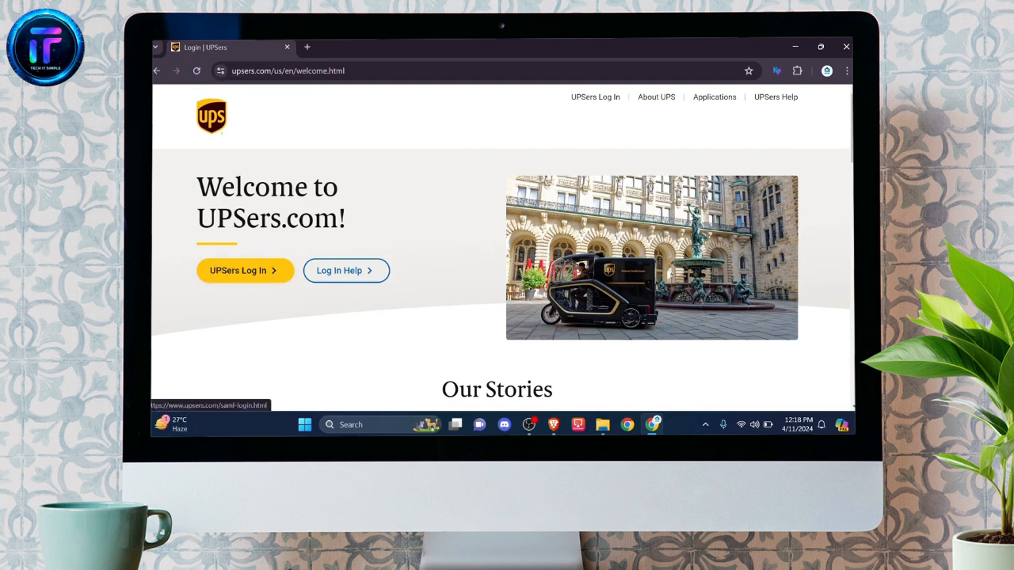
{"action": "mouse_move", "coordinate": [277, 259]}
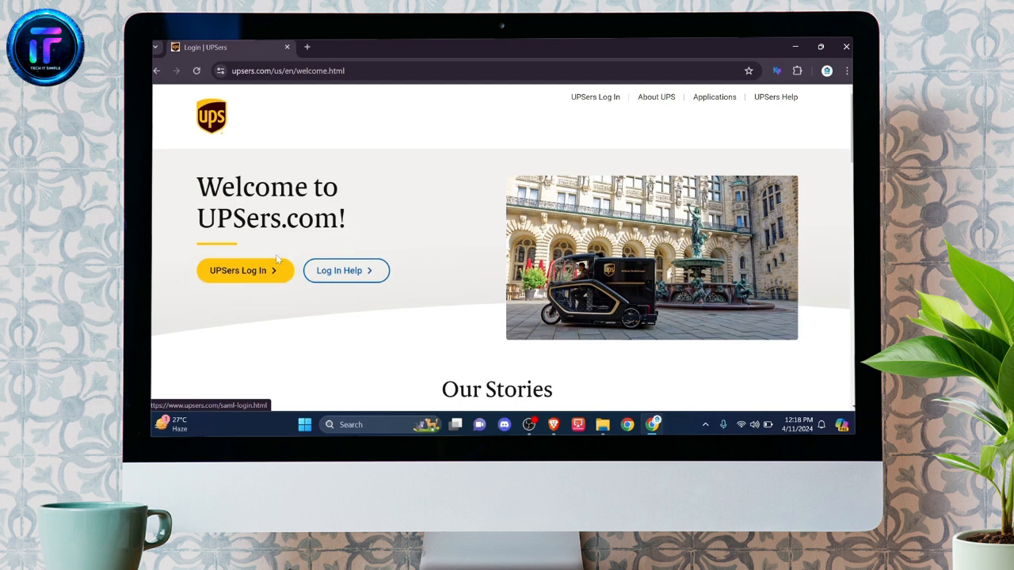
{"action": "left_click", "coordinate": [244, 270]}
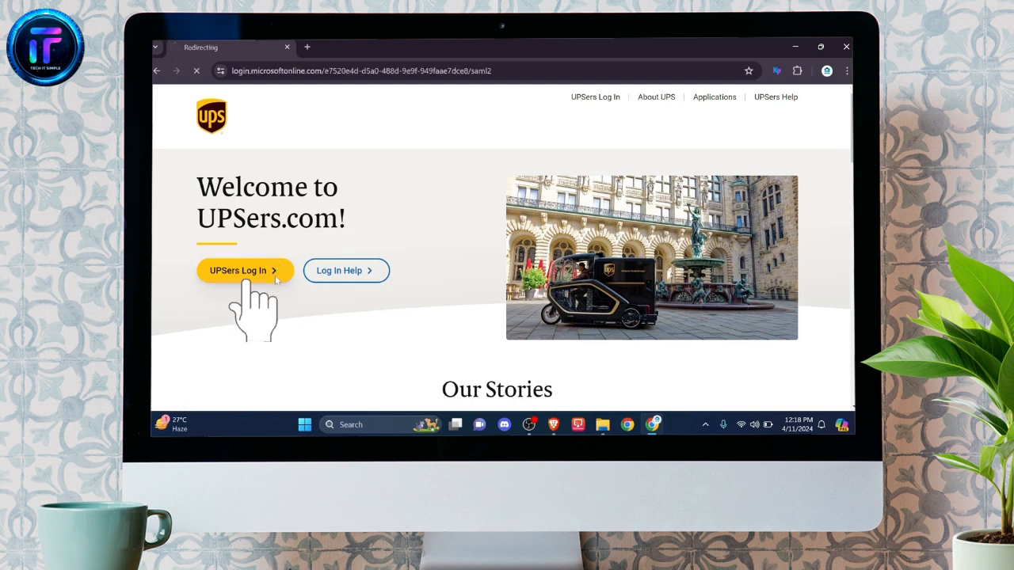
Step: Focus the empty employee-number email field on the UPS Enterprise Access Management sign-in page
{"action": "left_click", "coordinate": [244, 269]}
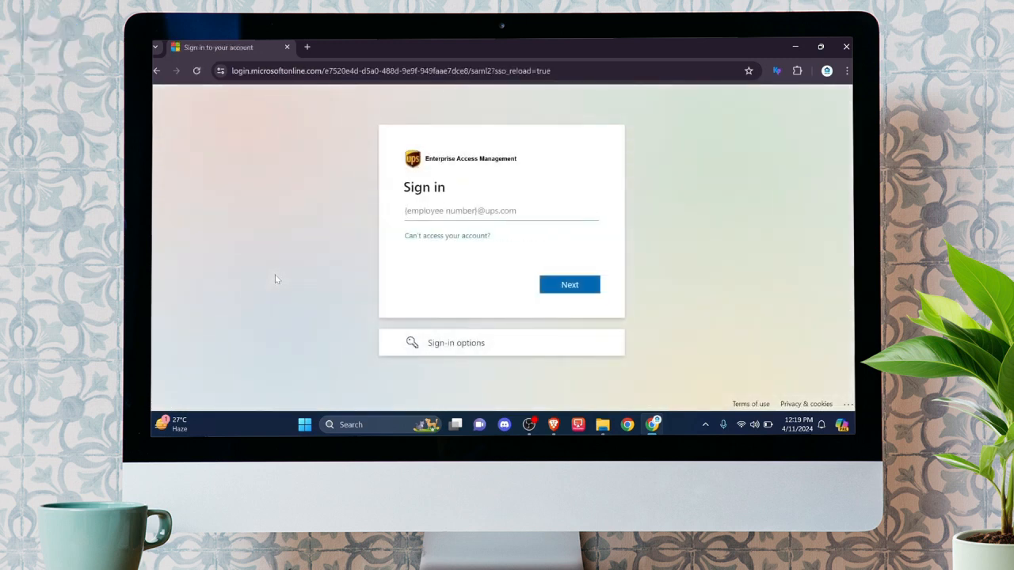
{"action": "left_click", "coordinate": [501, 209]}
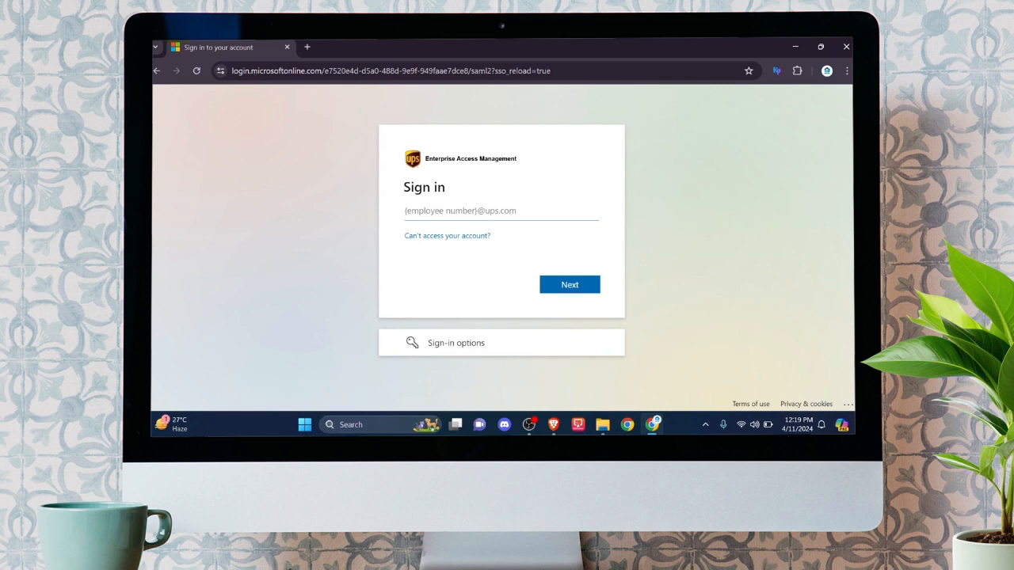
{"action": "left_click", "coordinate": [501, 210]}
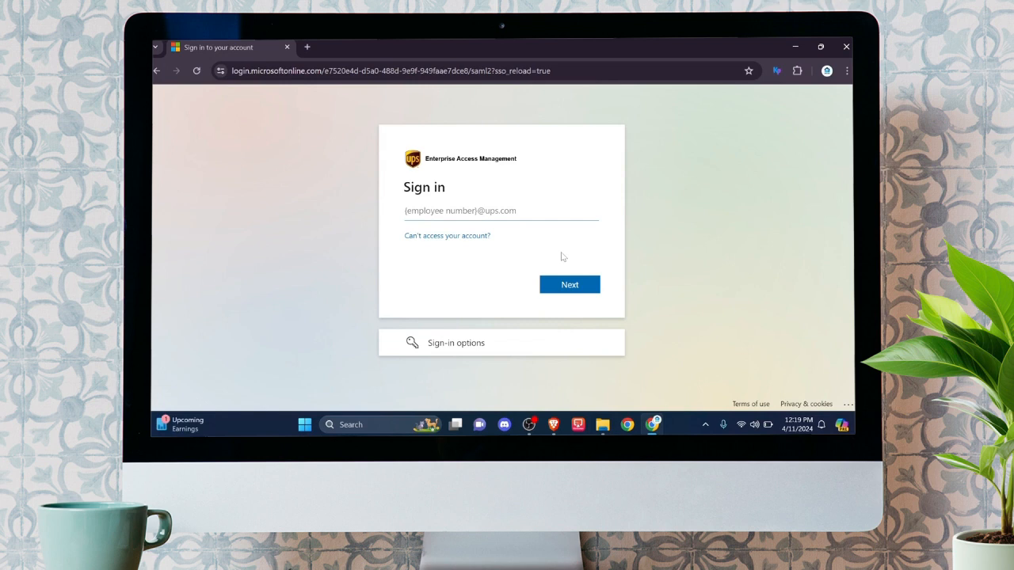
{"action": "left_click", "coordinate": [501, 211]}
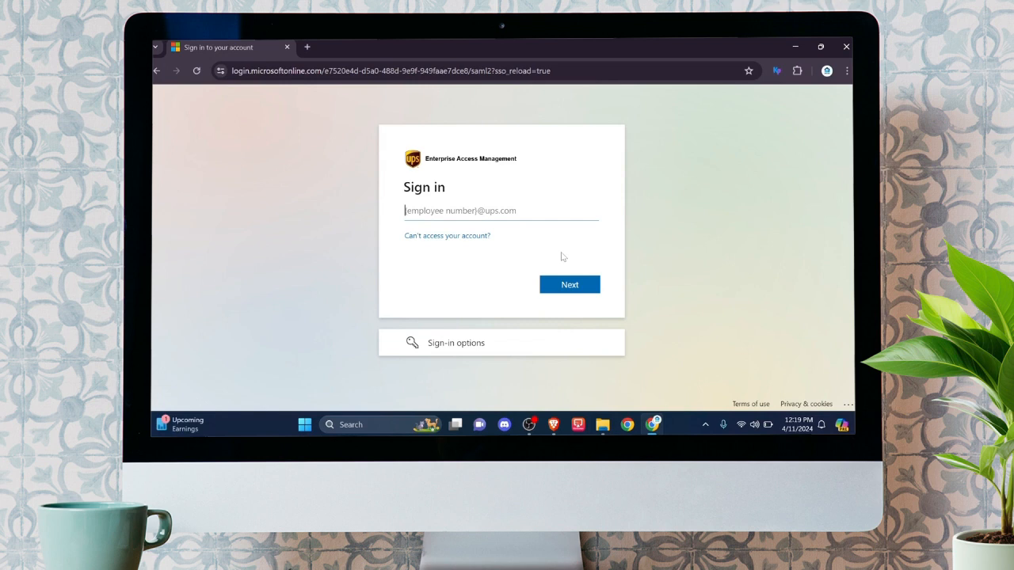